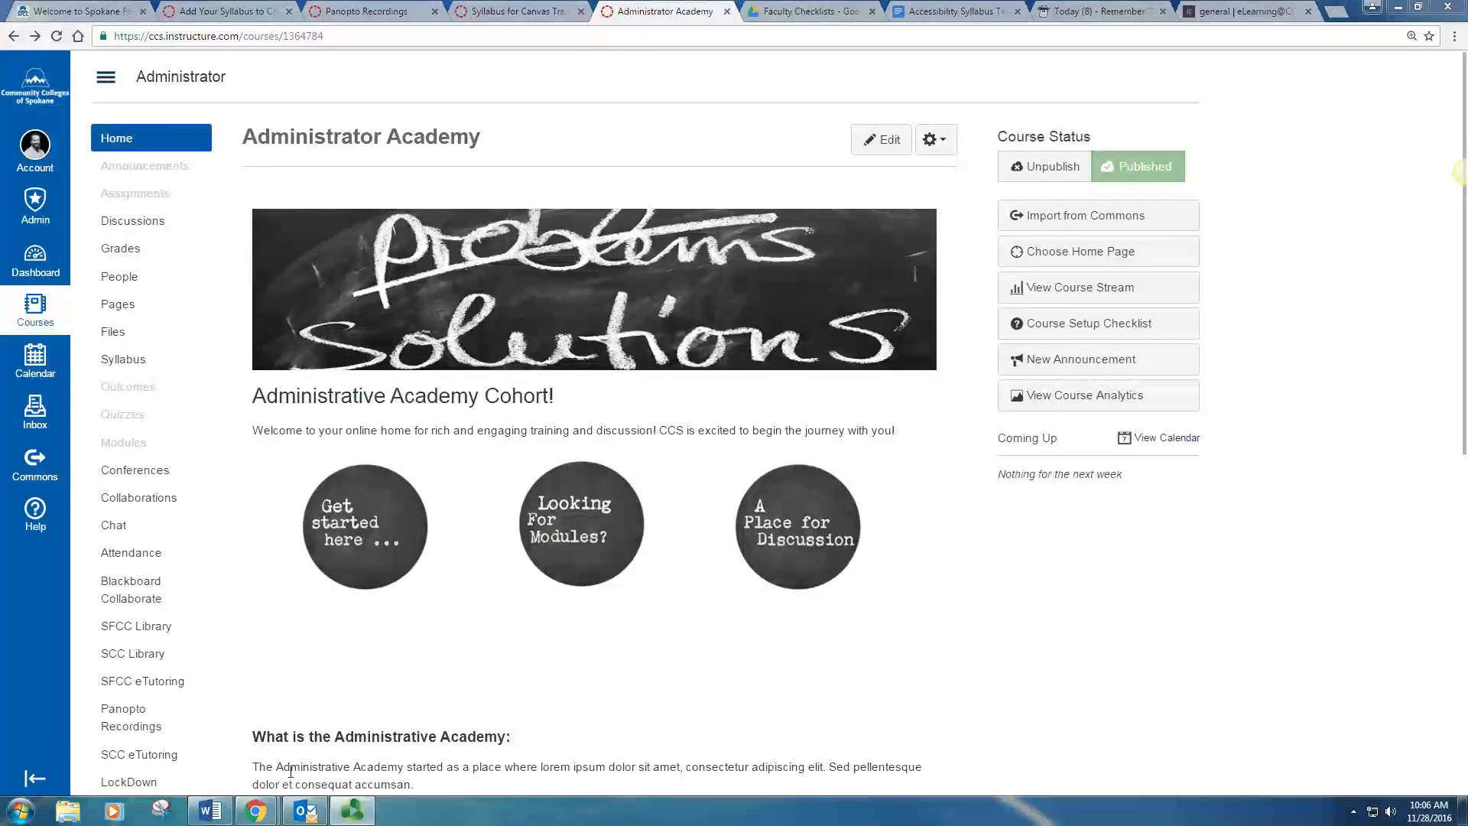
- Bring up the Word syllabus and scroll down to the Final Exam row with all text selected
left_click(209, 808)
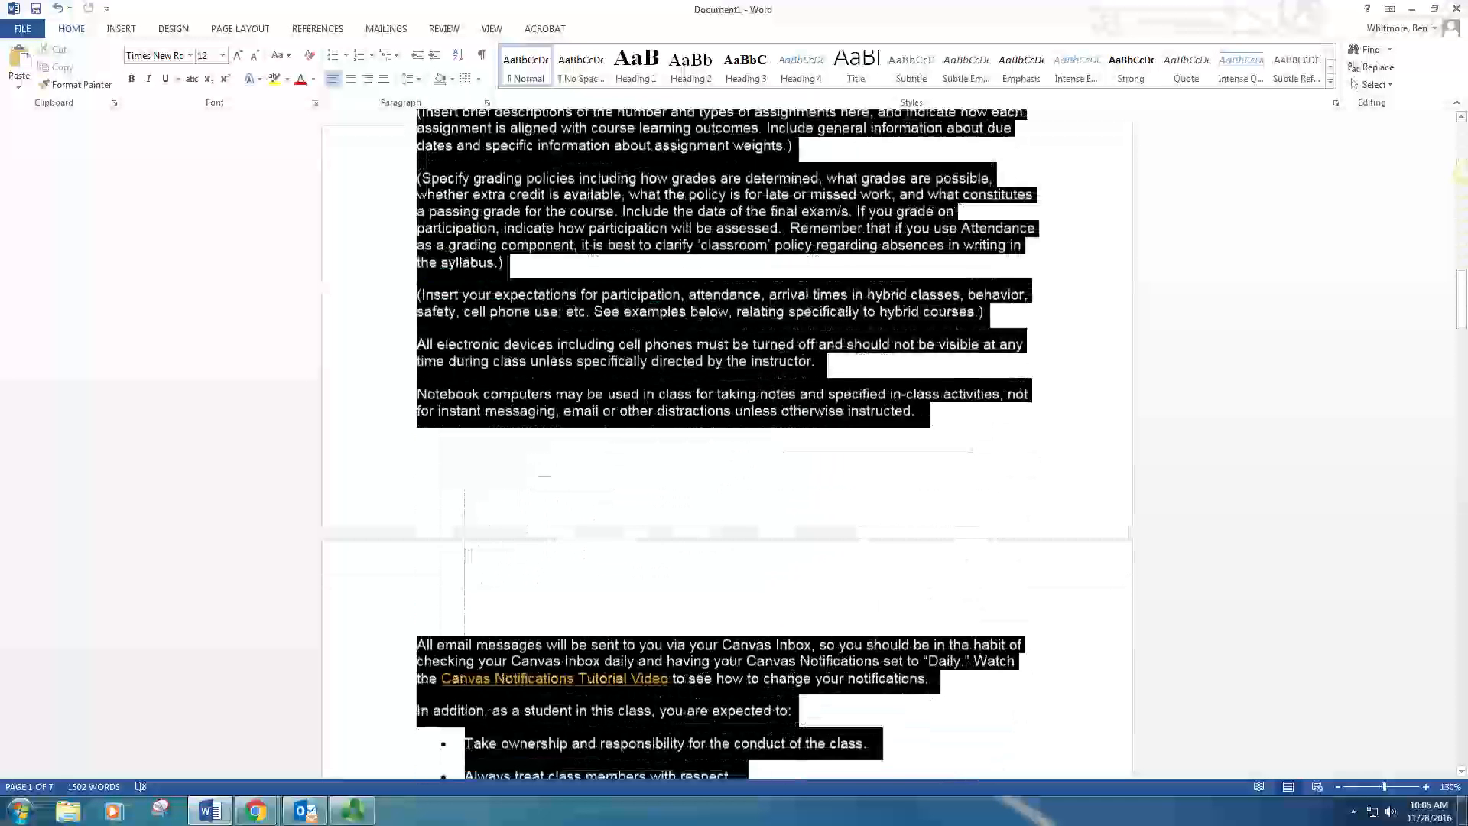
scroll("down", 3)
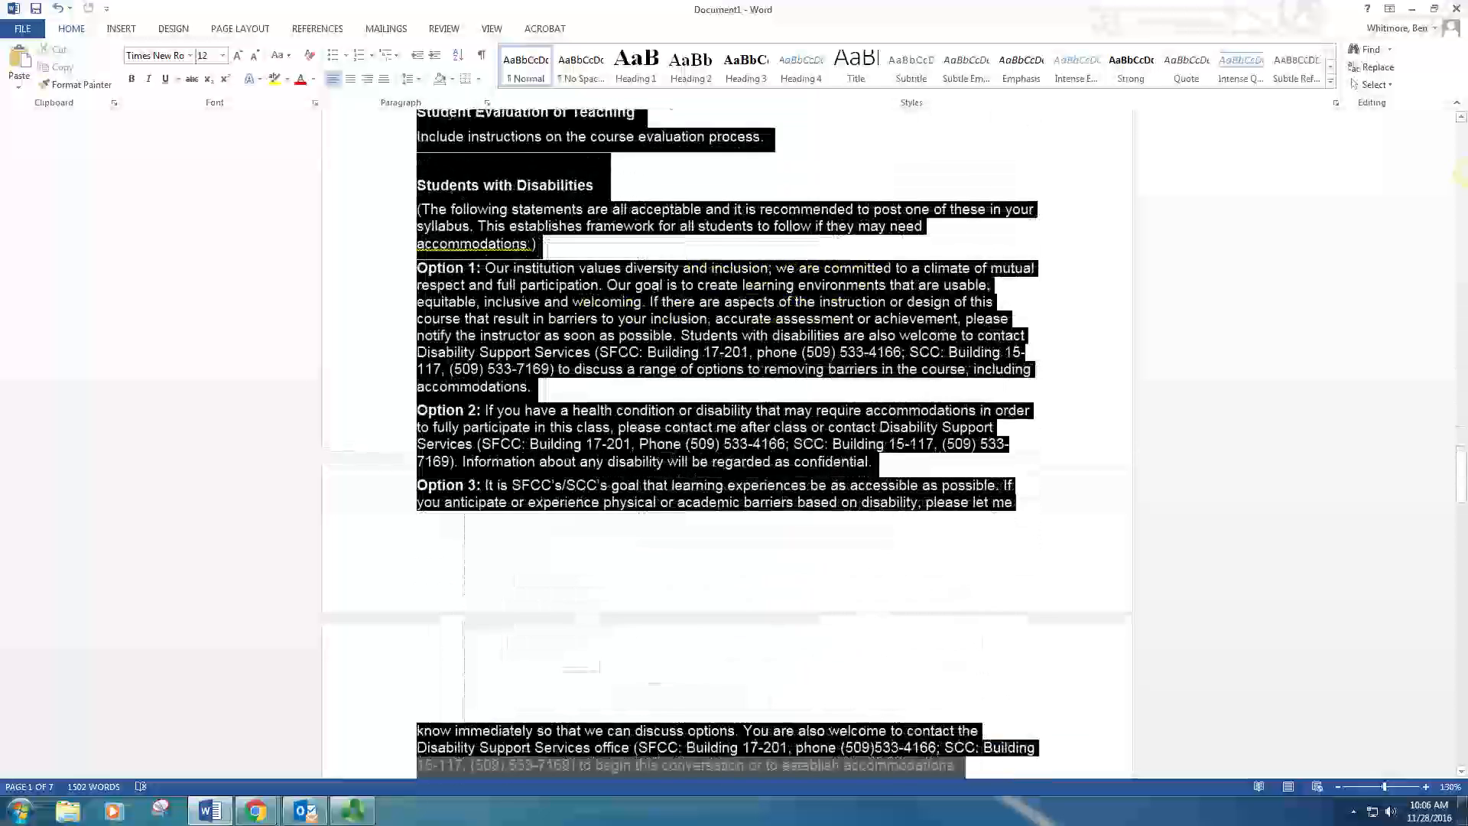
scroll("down", 3)
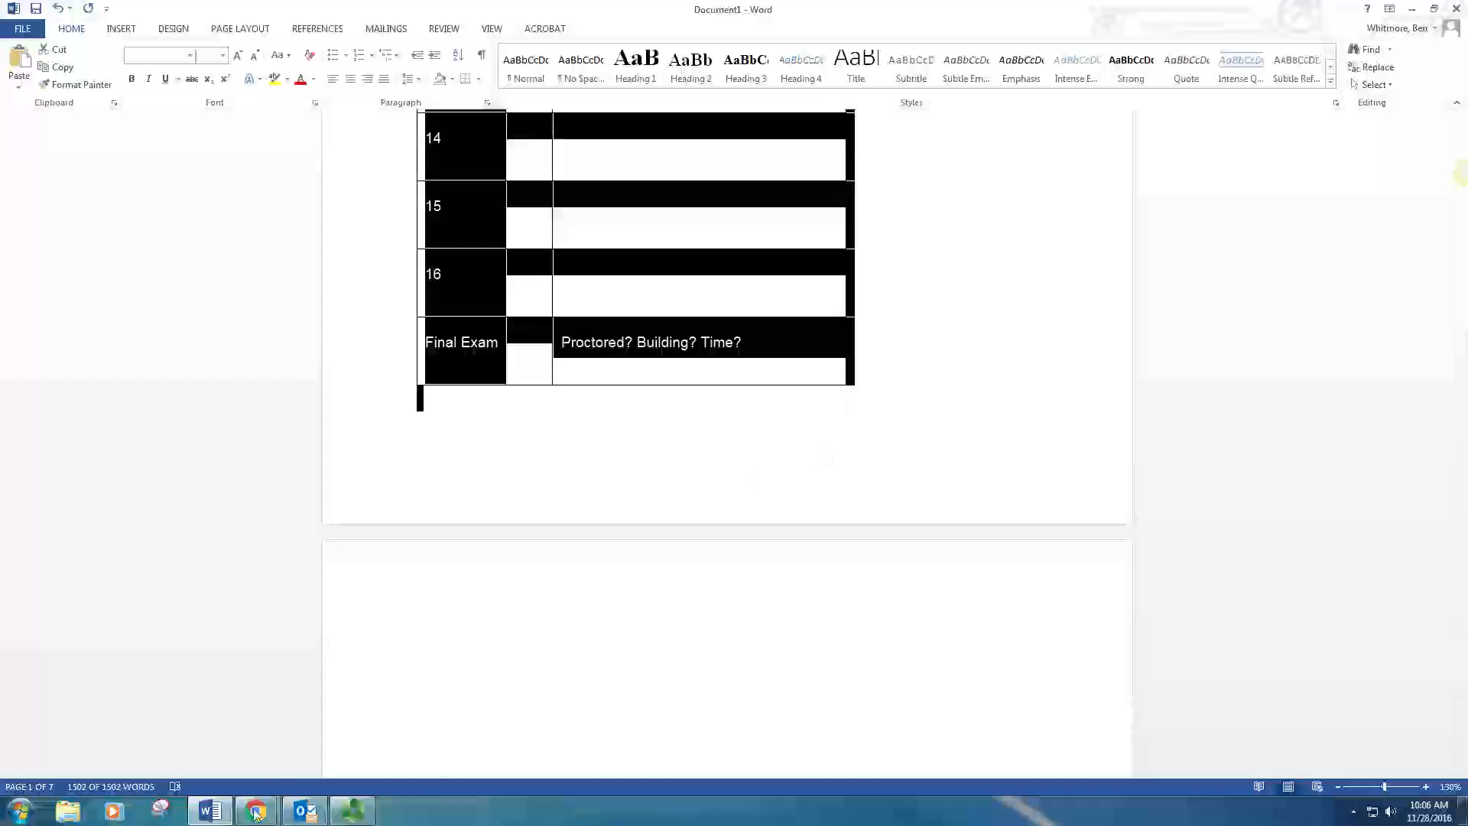
mouse_move(257, 809)
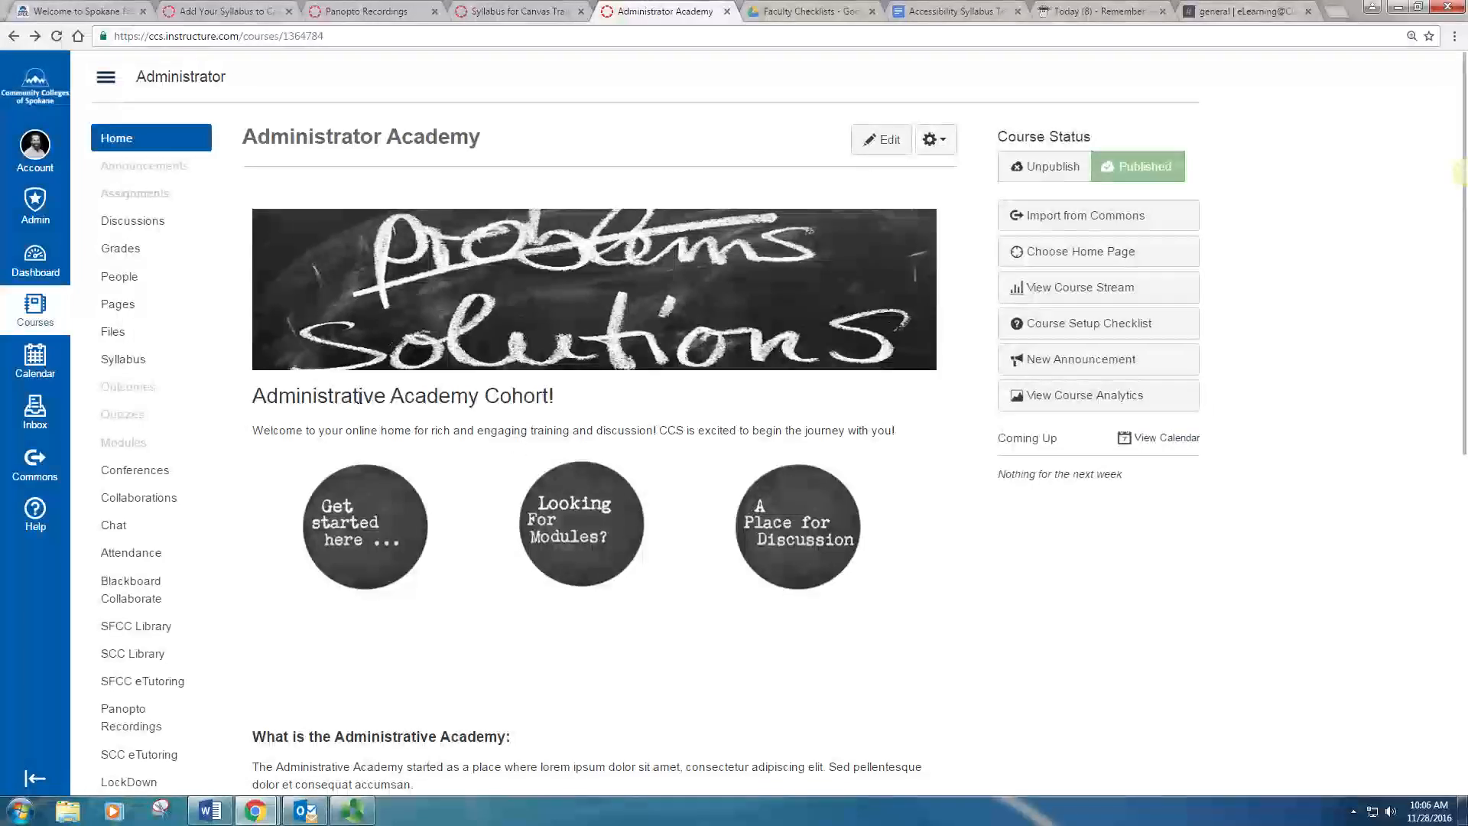
mouse_move(122, 365)
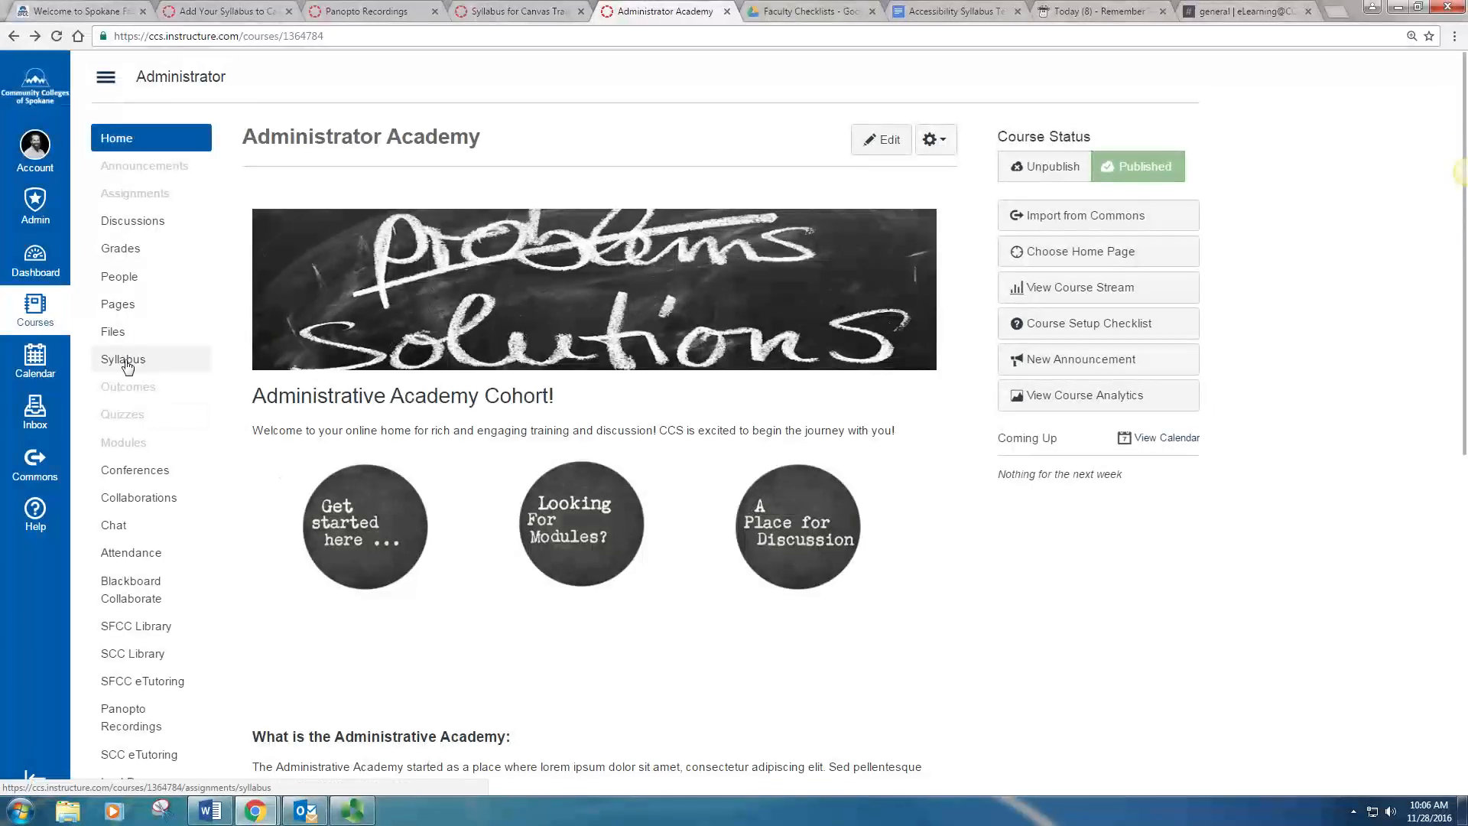
- Go to Syllabus in the Administrator Academy course navigation
left_click(122, 358)
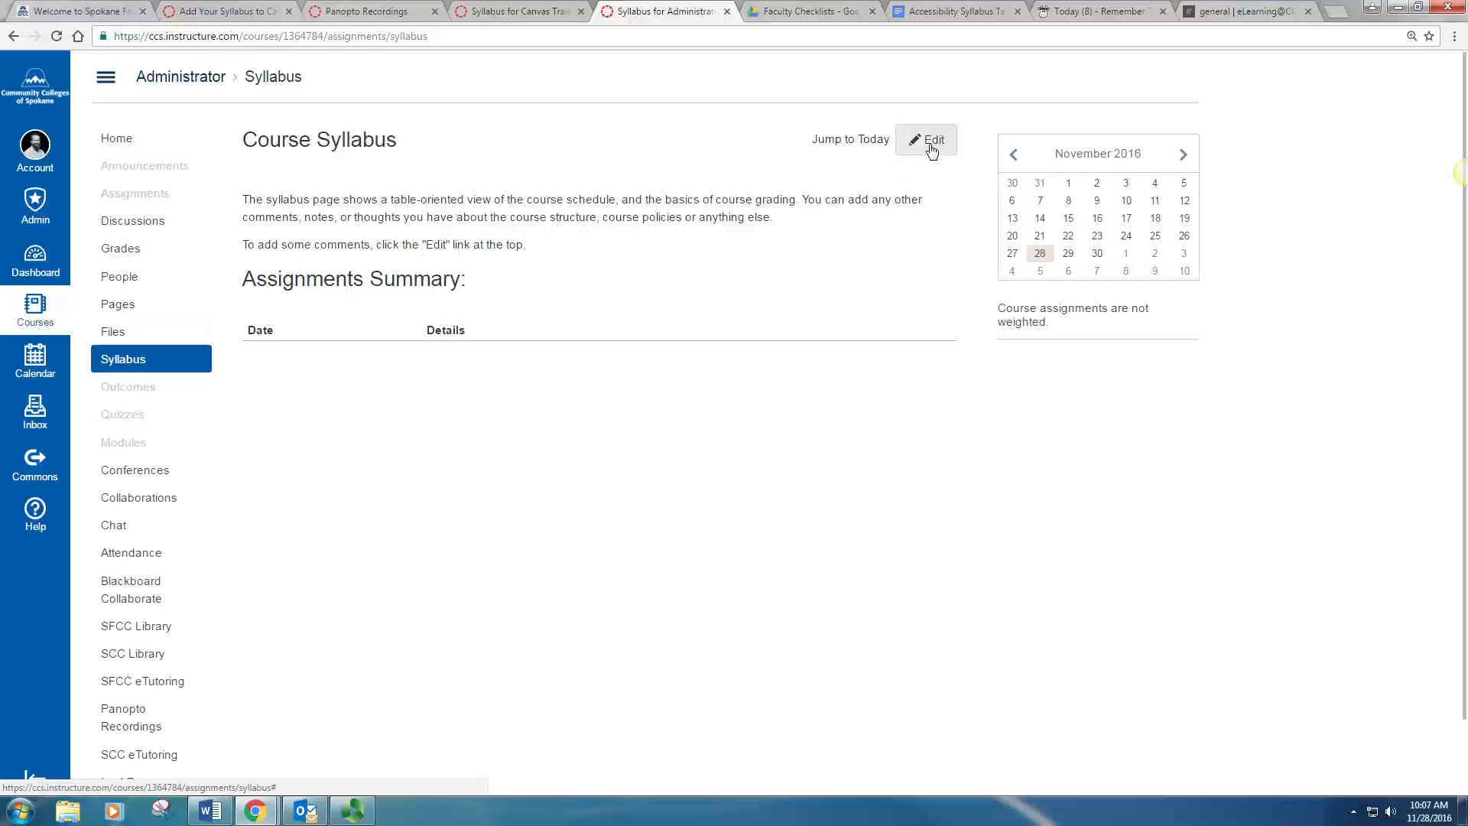
- Edit the syllabus description and paste in the copied Word template
left_click(926, 139)
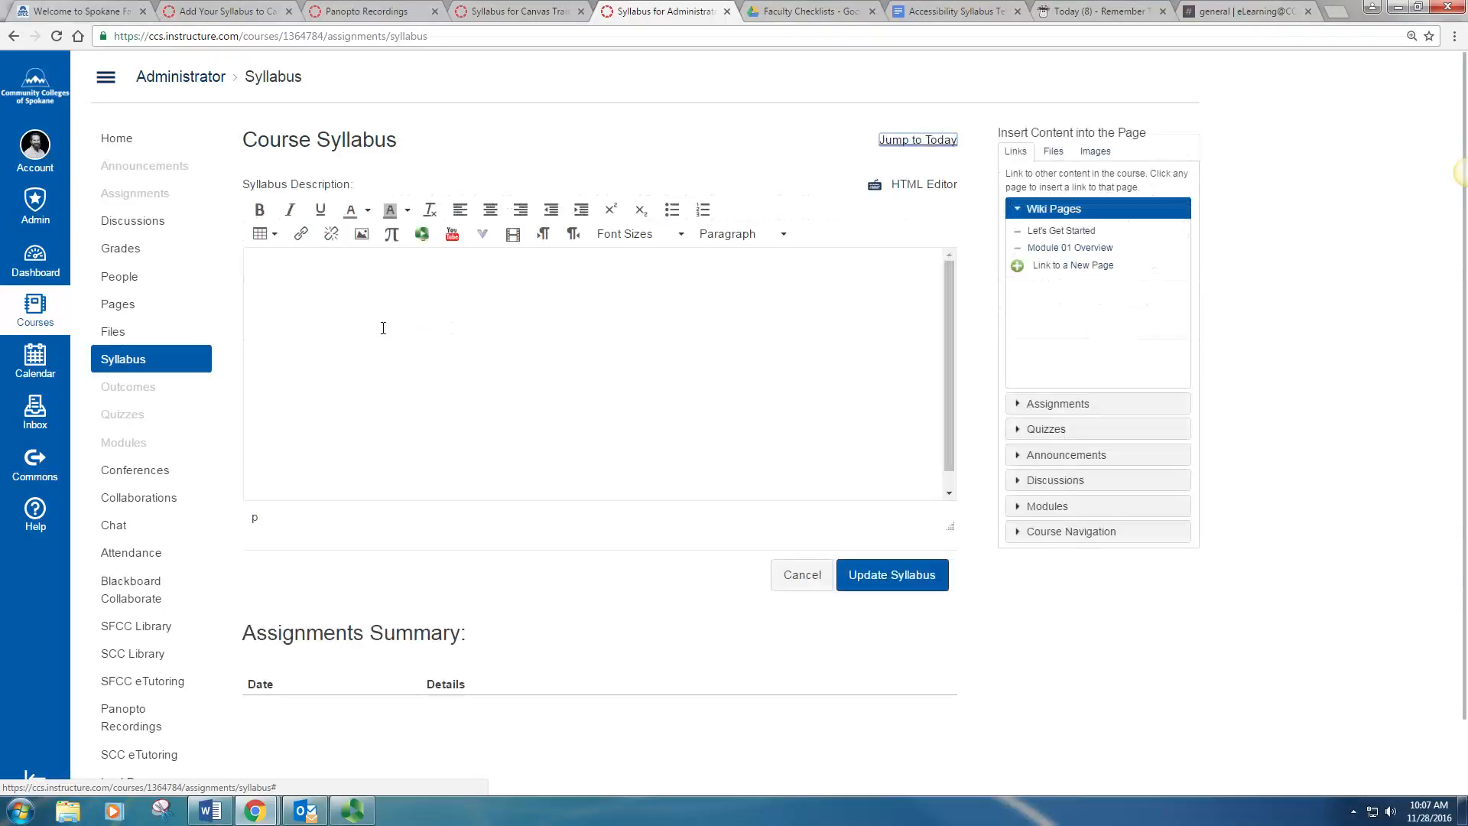
right_click(382, 328)
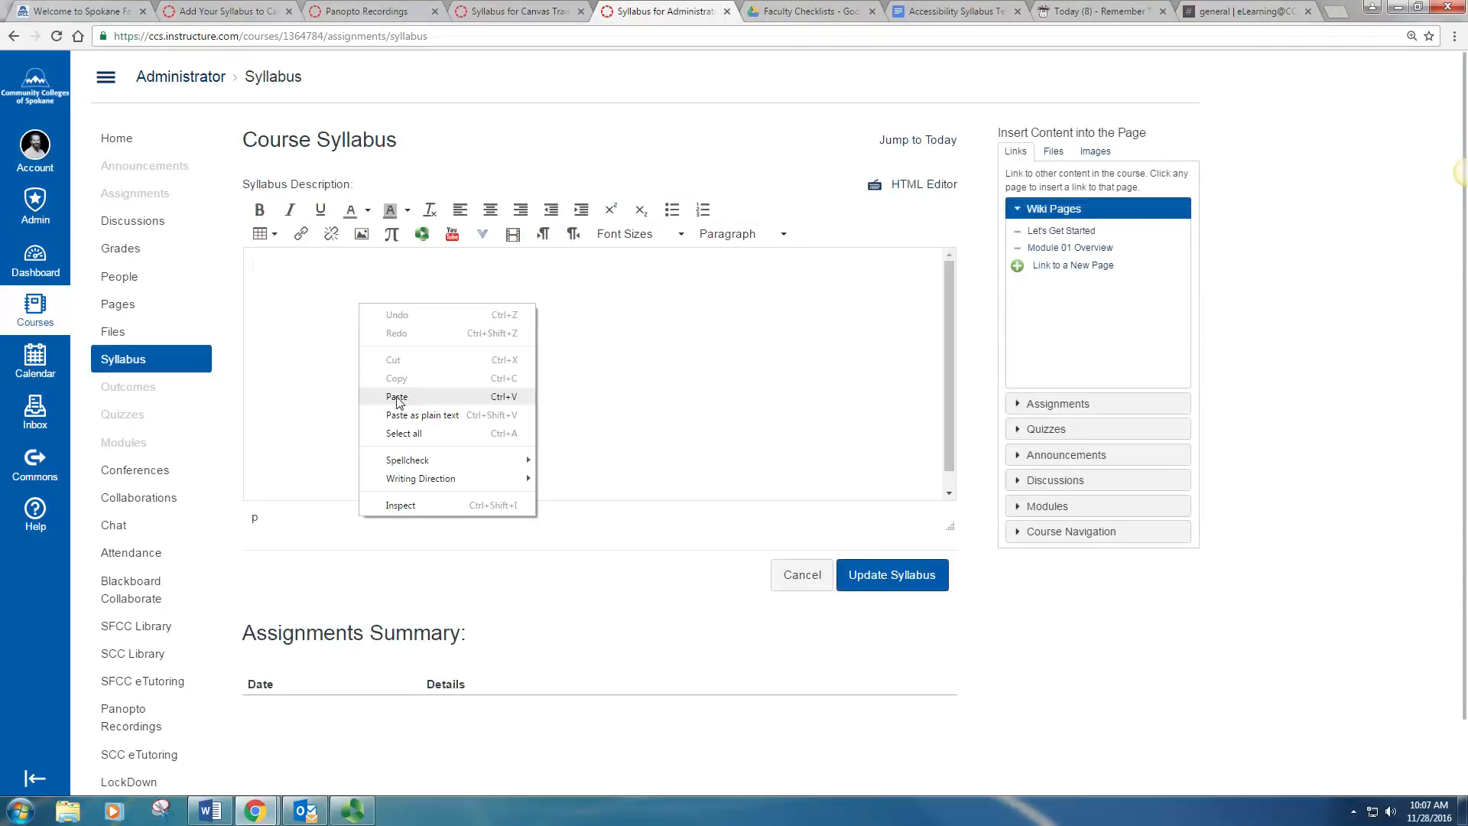
left_click(396, 396)
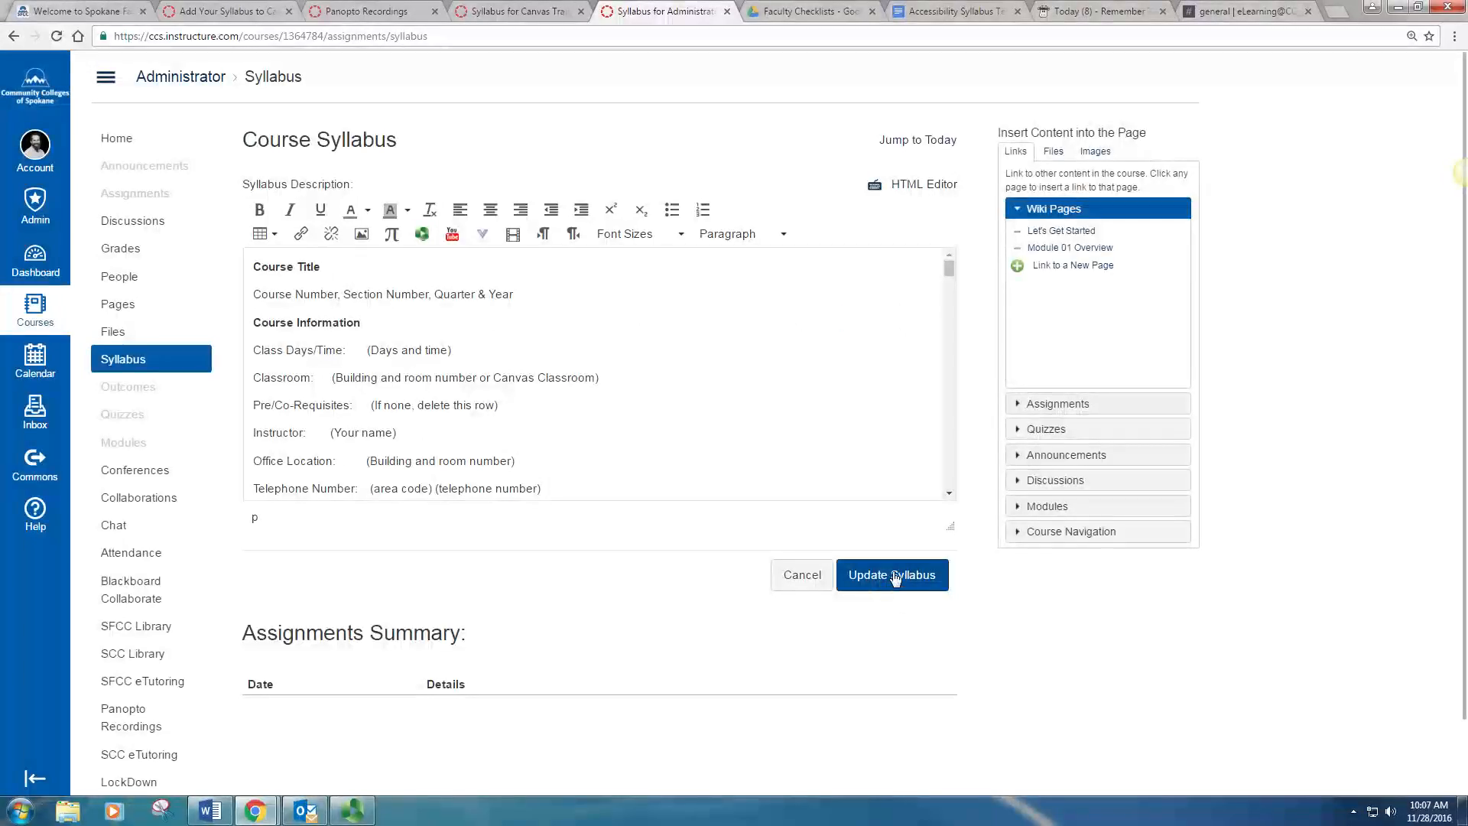
- Select Update Syllabus to save the pasted template text
left_click(890, 574)
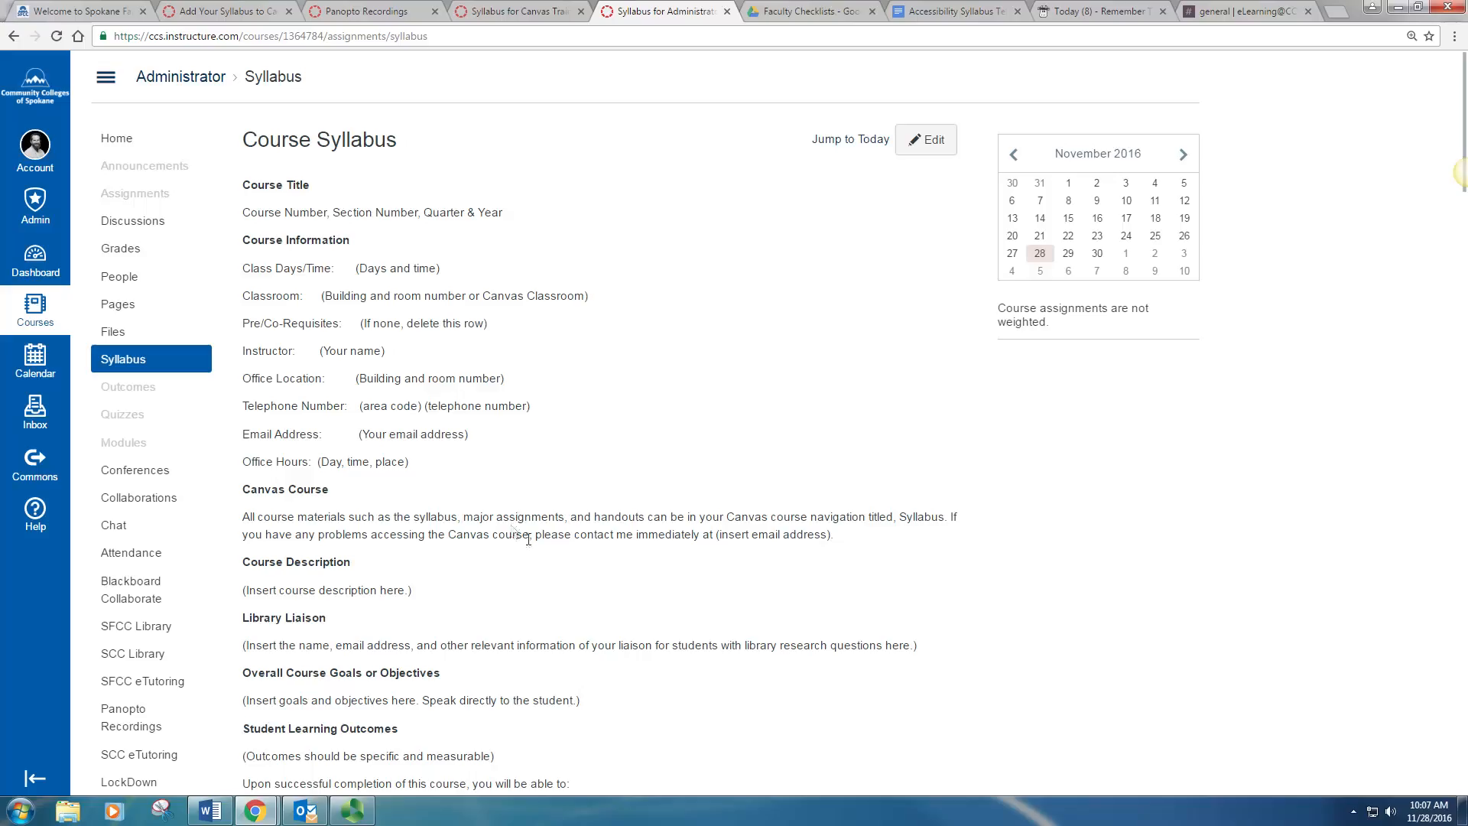
mouse_move(731, 405)
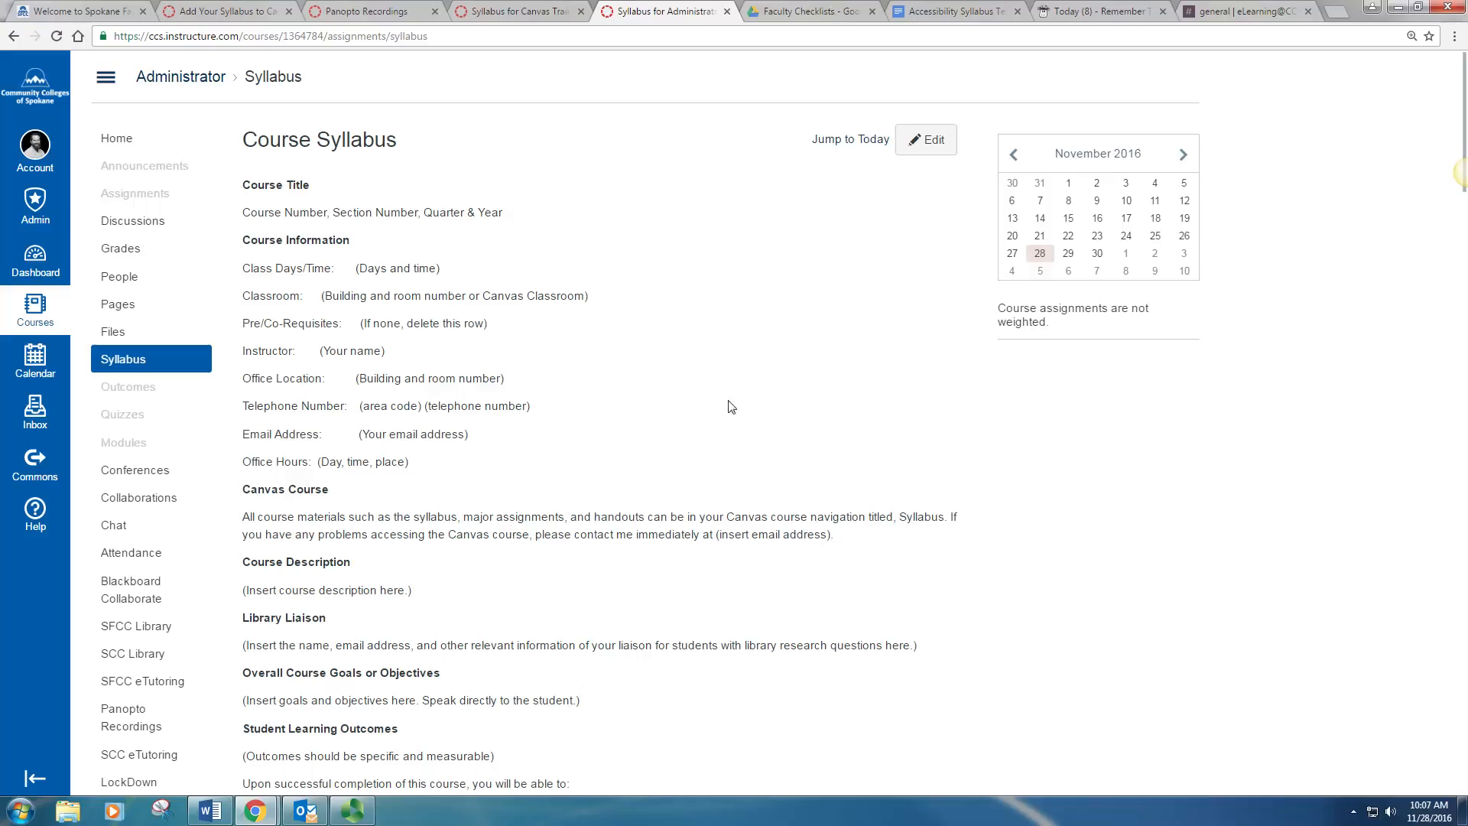